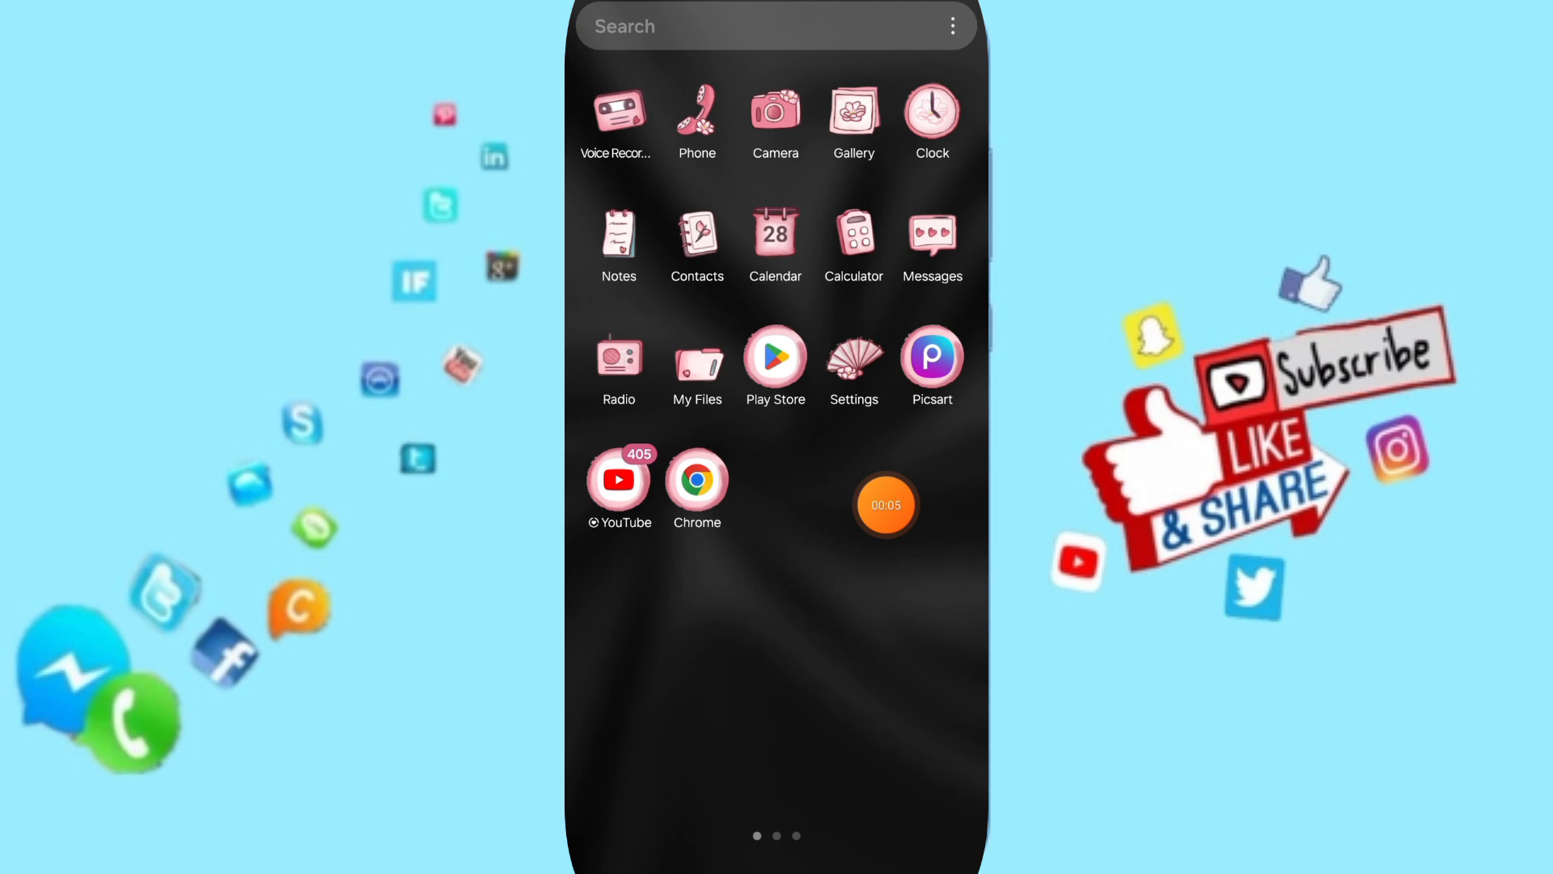
Step: Open Android Settings and go to the Apps list of 86 installed apps
left_click(853, 359)
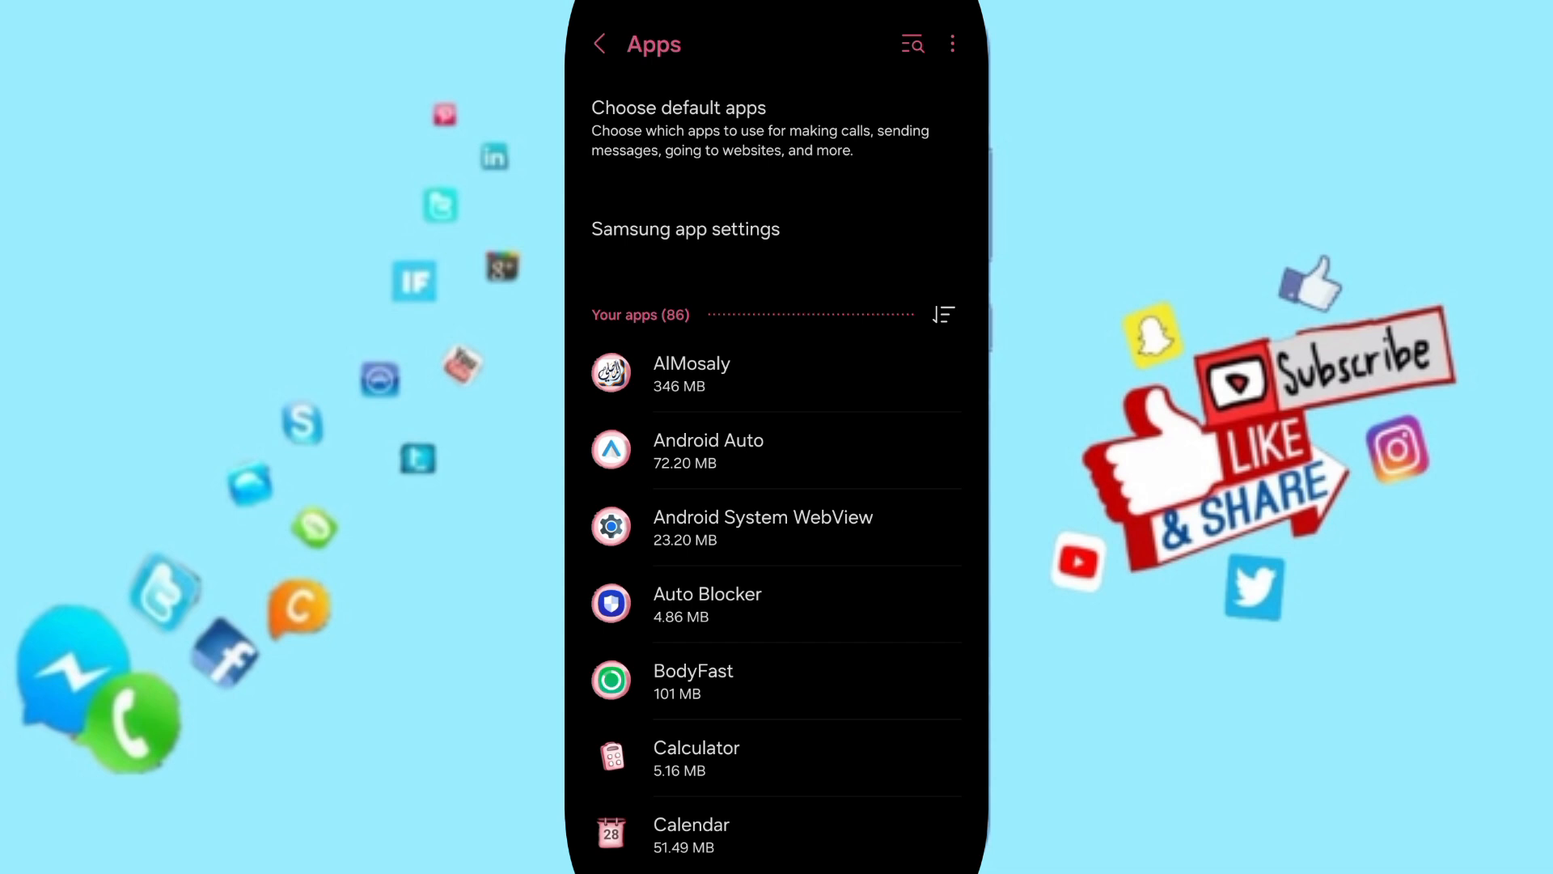
Step: Open the App info page for Star Walk 2
left_click(911, 44)
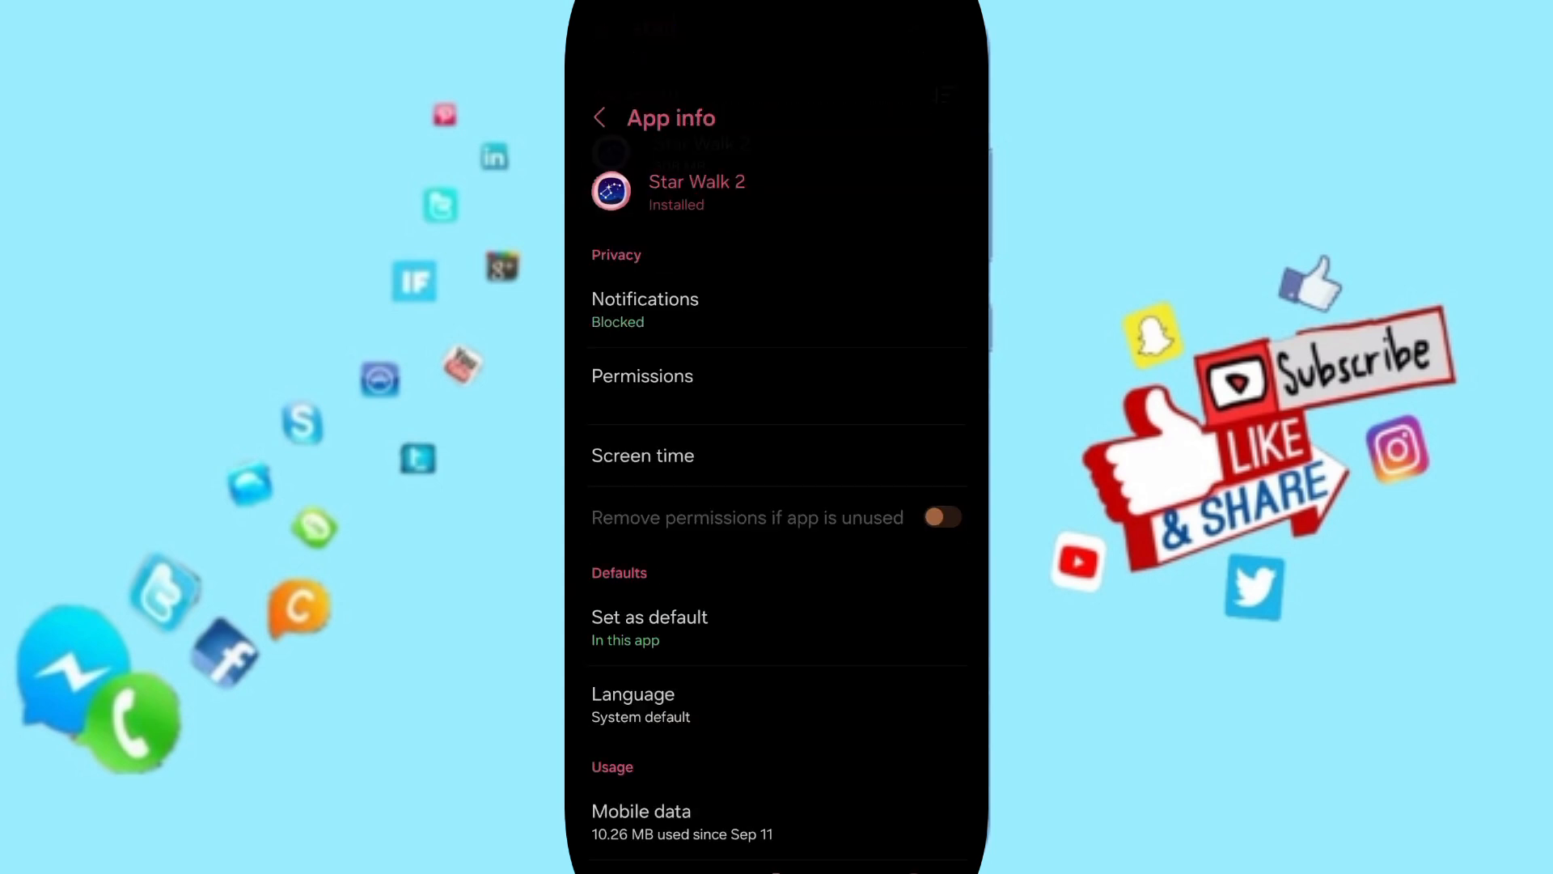
Step: On Star Walk 2's Storage page, request Clear data to show the permanent-deletion warning
scroll("down", 3)
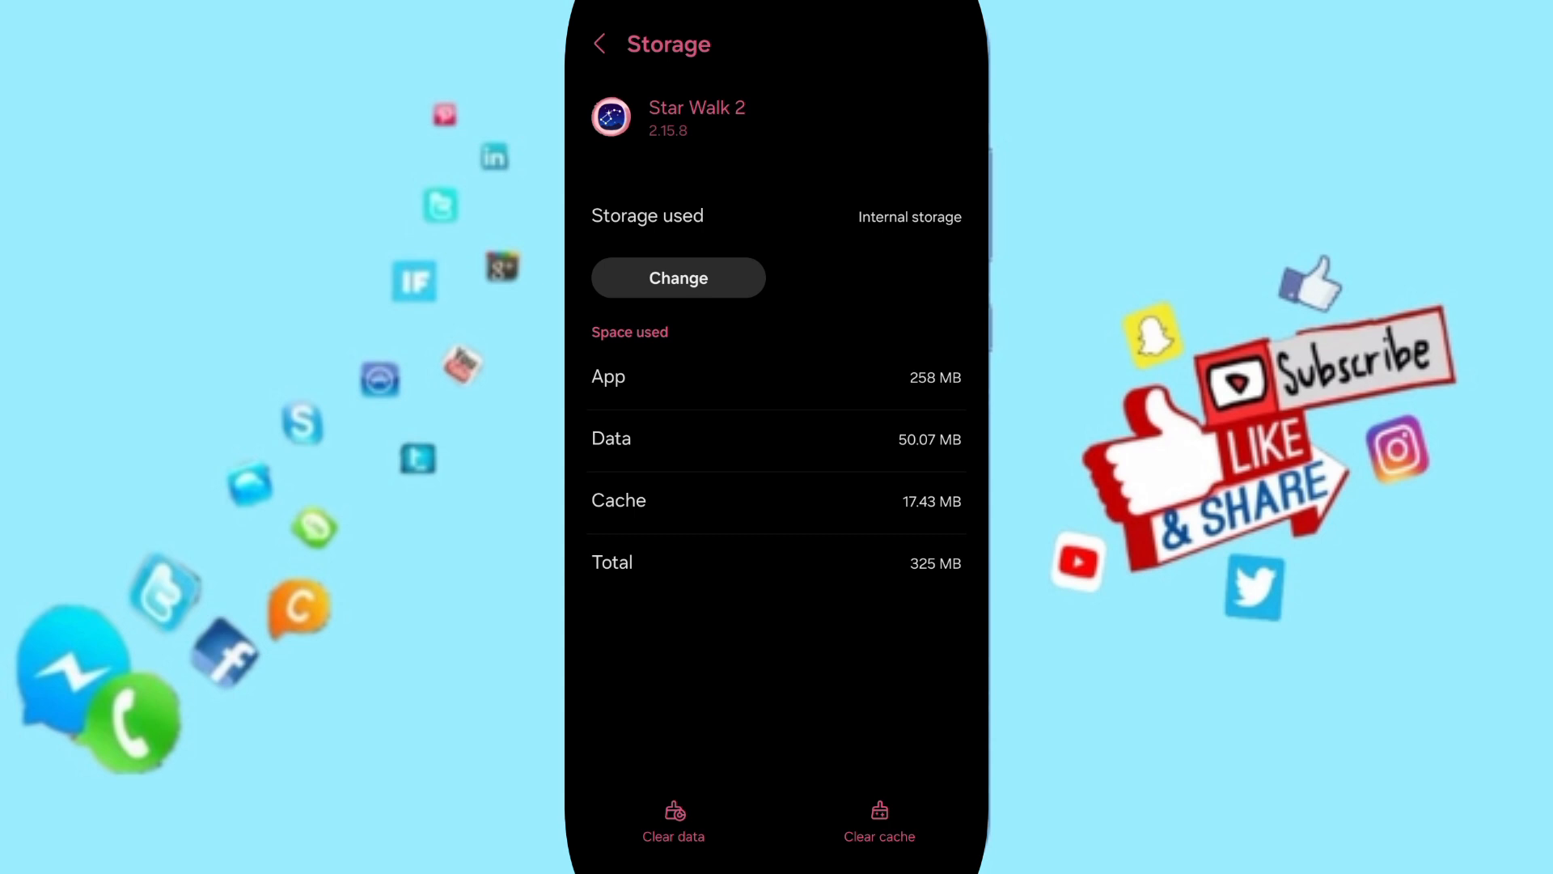
left_click(673, 821)
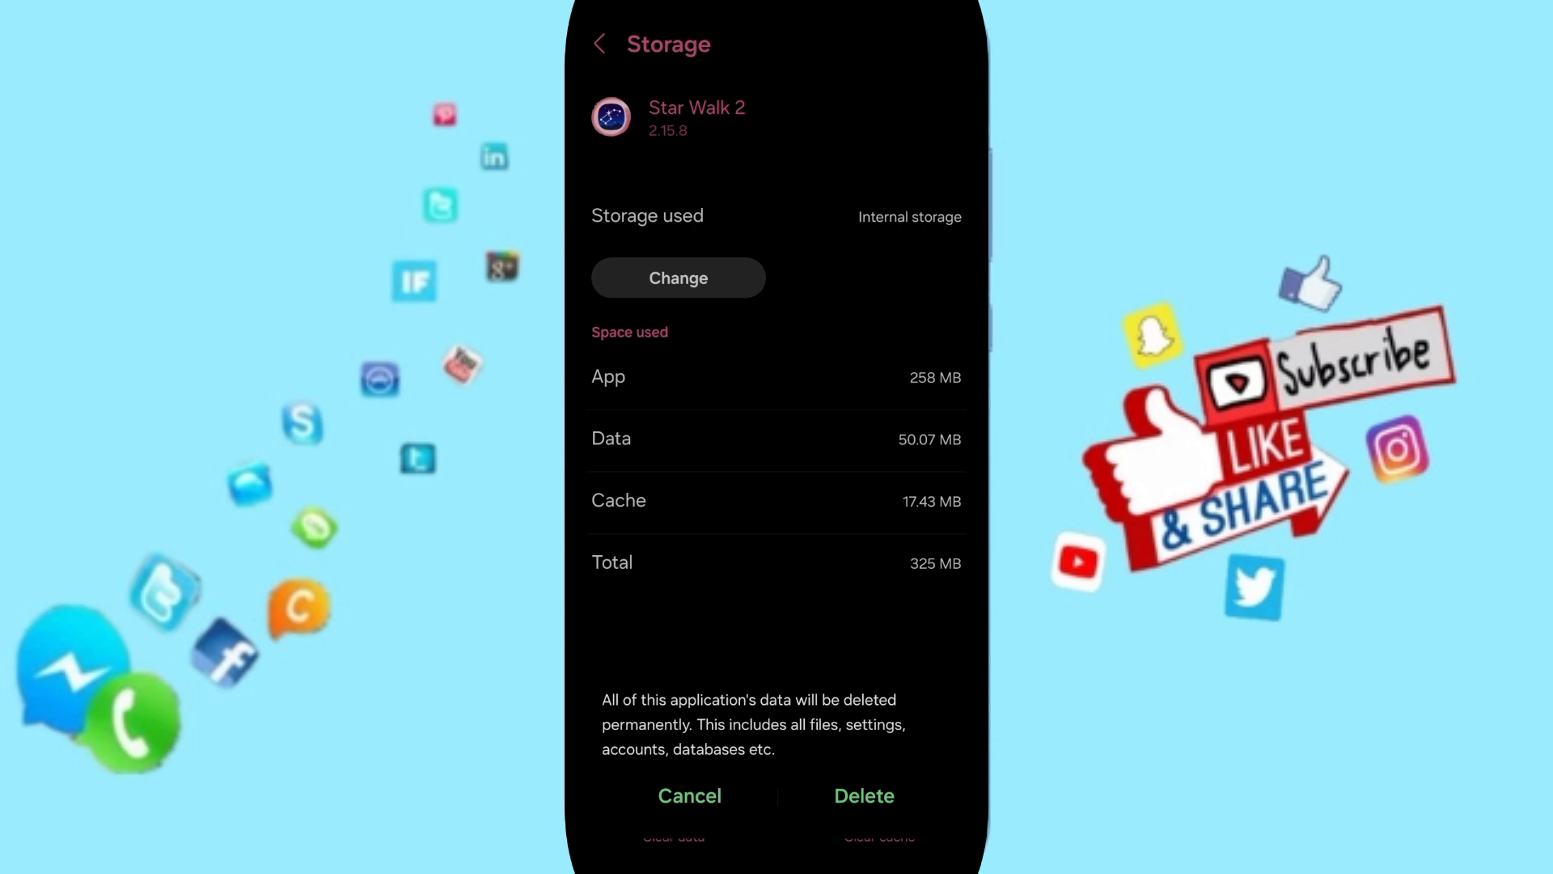